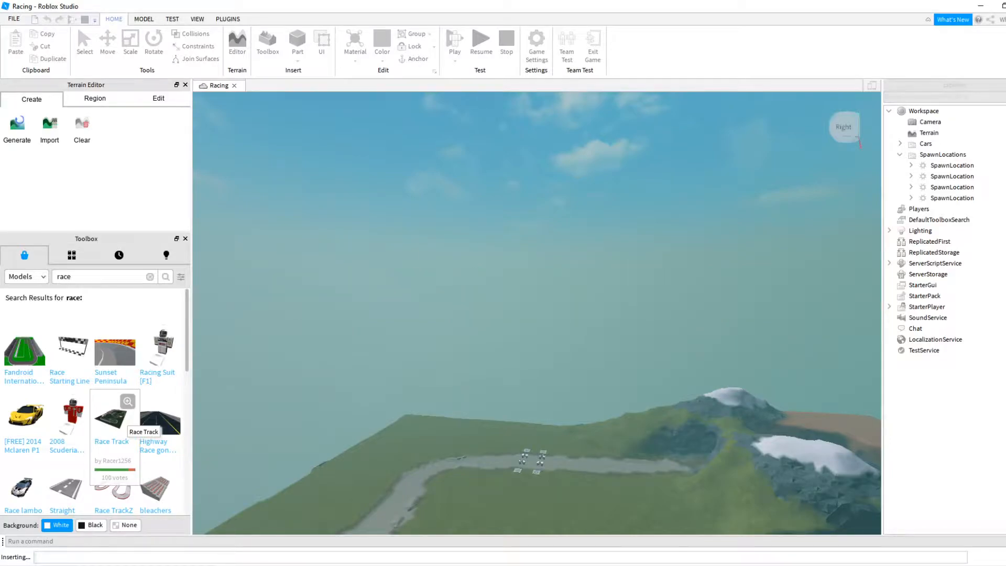
- Insert the race track model from the Toolbox 'race' search into the Racing place
{"action": "left_click", "coordinate": [111, 414]}
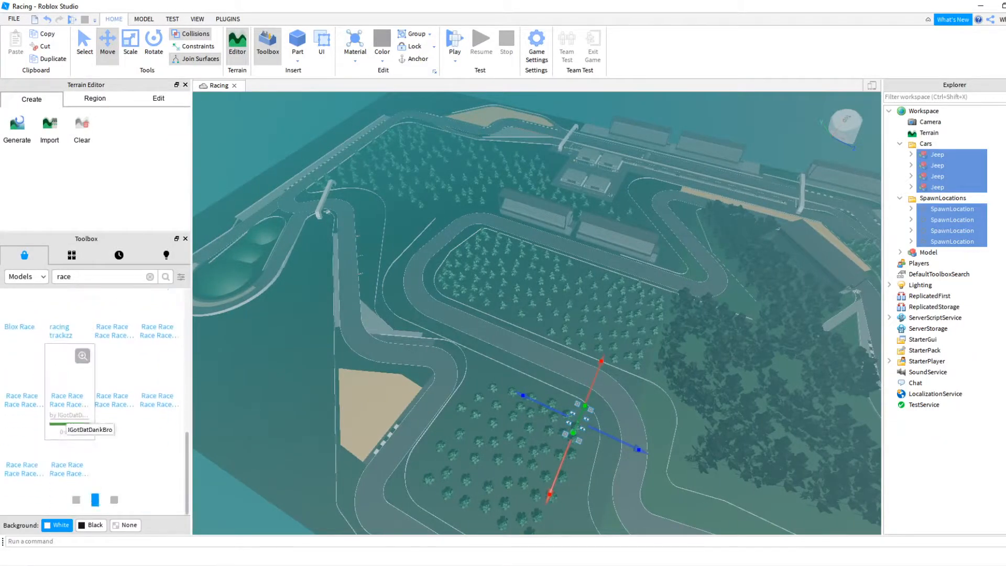
{"action": "scroll", "scroll_direction": "down", "scroll_amount": 3}
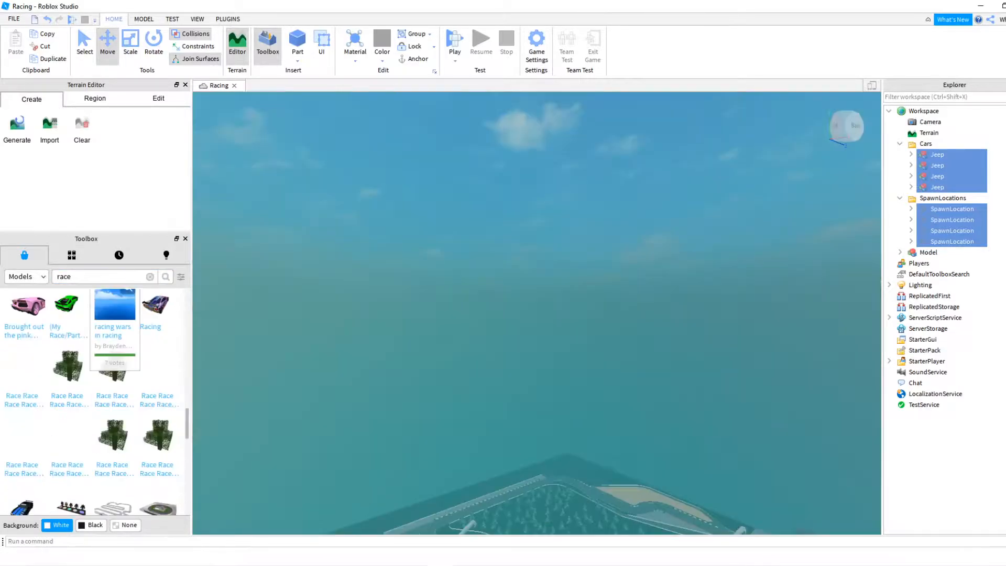
- Minimize the Chrome timer window and launch Roblox Studio from its desktop shortcut
{"action": "left_click", "coordinate": [890, 285]}
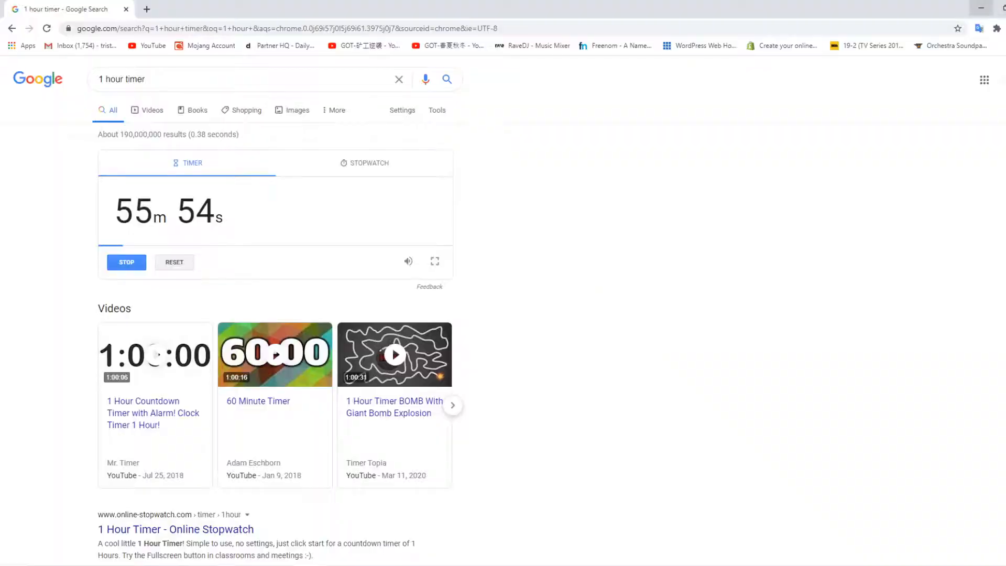
{"action": "left_click", "coordinate": [981, 7]}
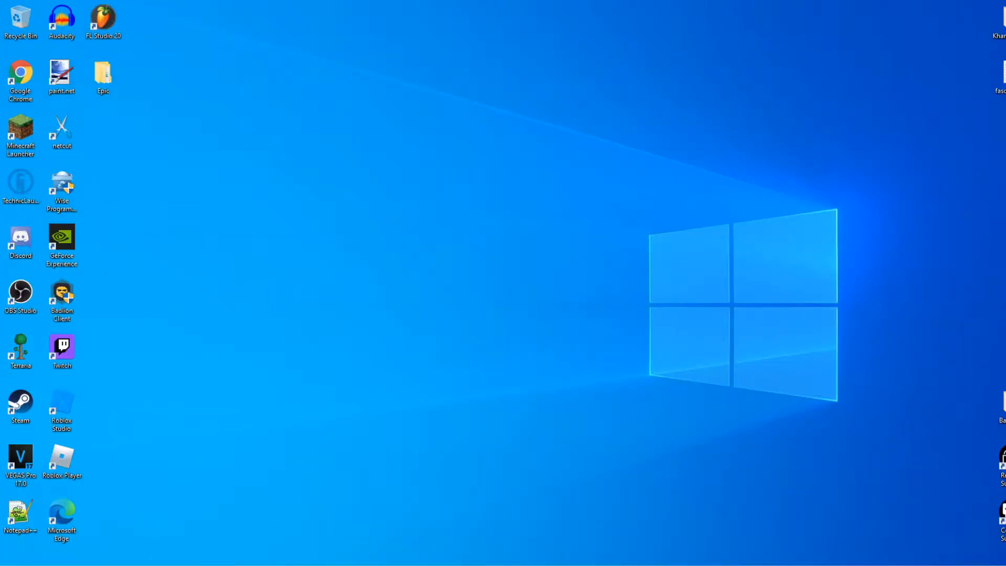
{"action": "left_click", "coordinate": [62, 408]}
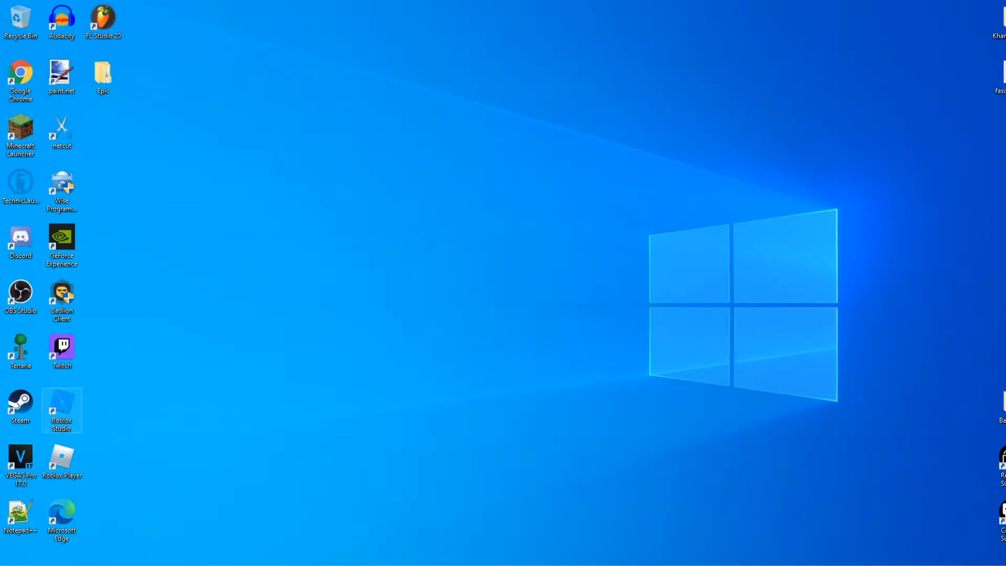
{"action": "double_click", "coordinate": [62, 409]}
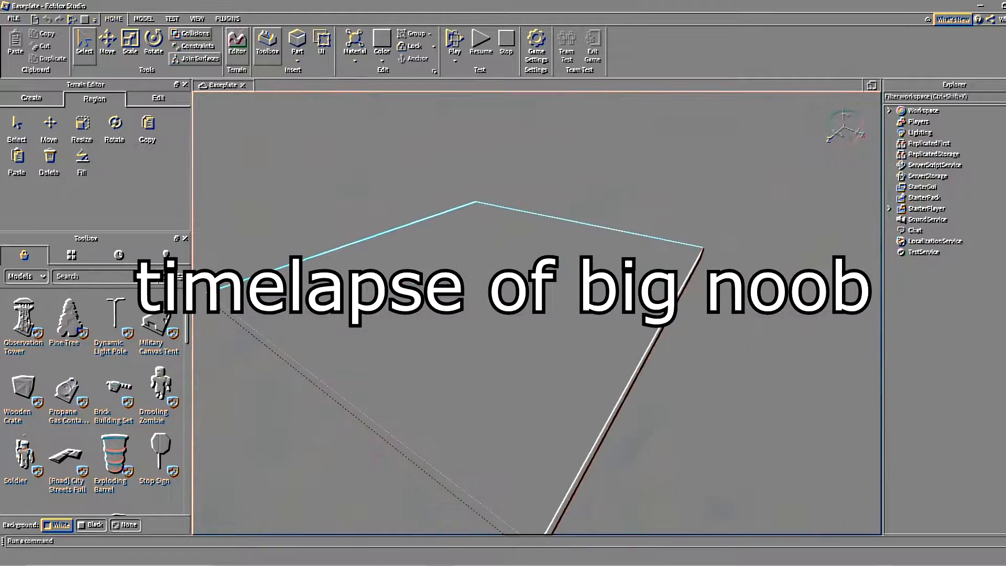
- Generate biome terrain via Terrain Editor Create > Generate, then switch to Flatten and Subtract brushes
{"action": "left_click", "coordinate": [31, 98]}
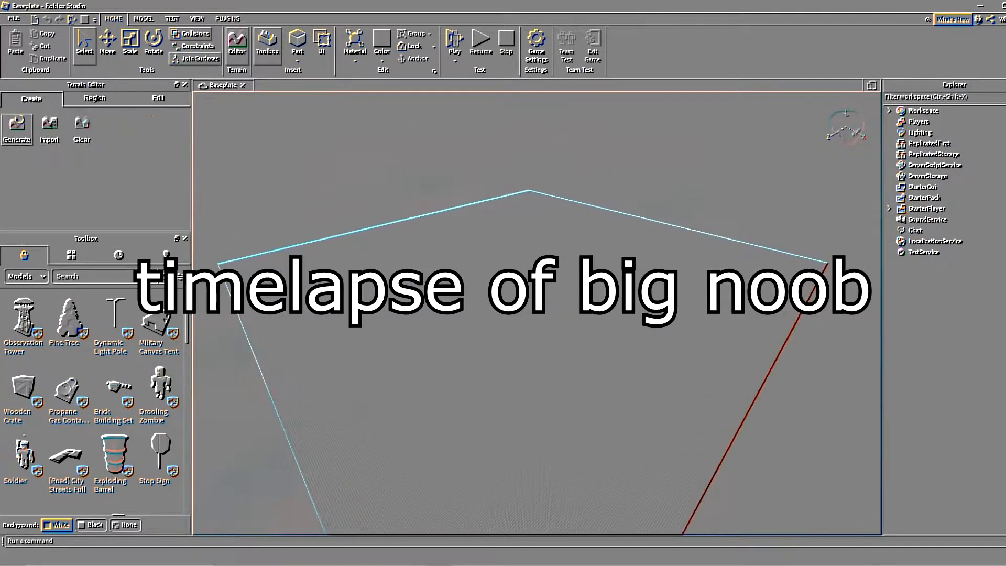
{"action": "left_click", "coordinate": [17, 128]}
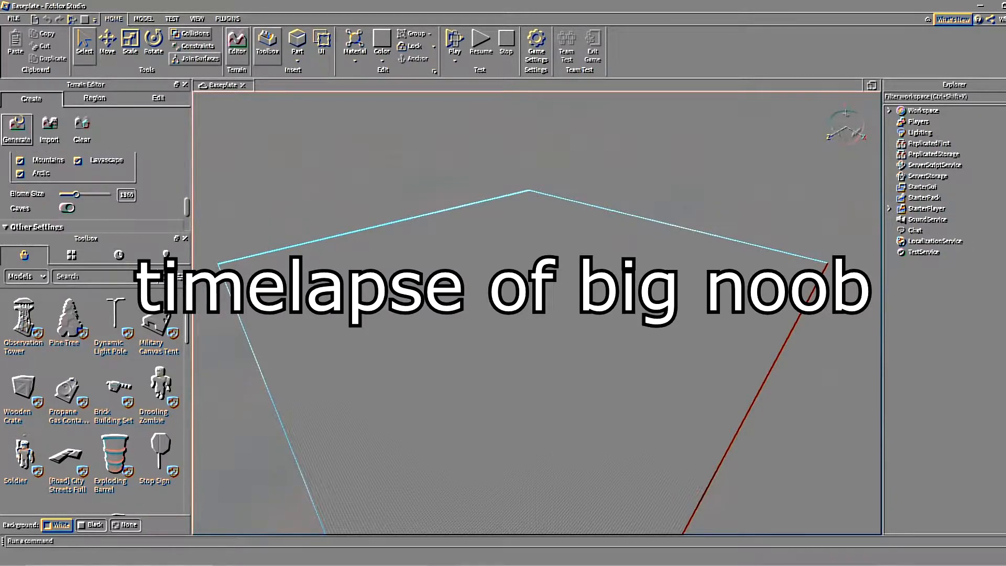
{"action": "left_click", "coordinate": [95, 216]}
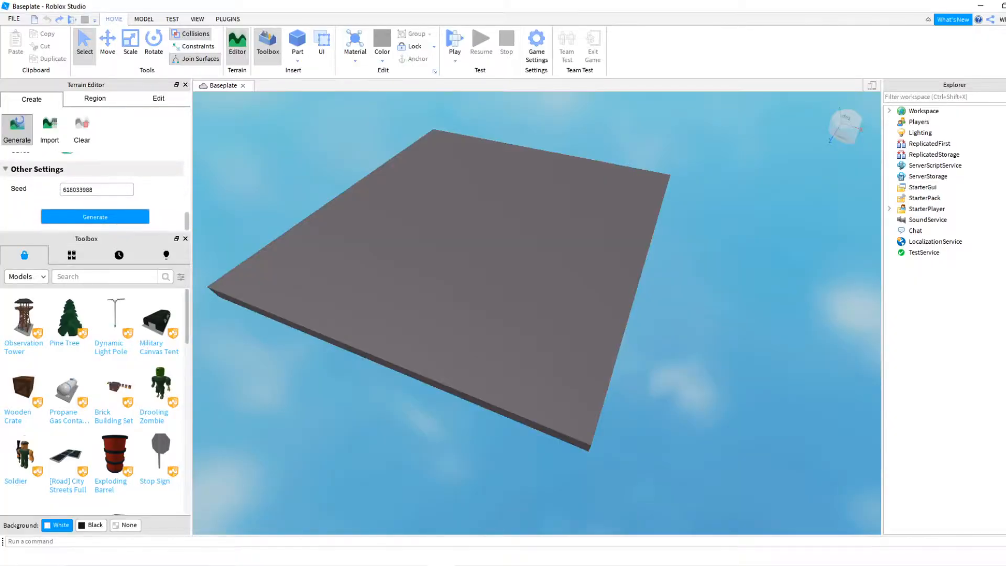
{"action": "left_click", "coordinate": [94, 216]}
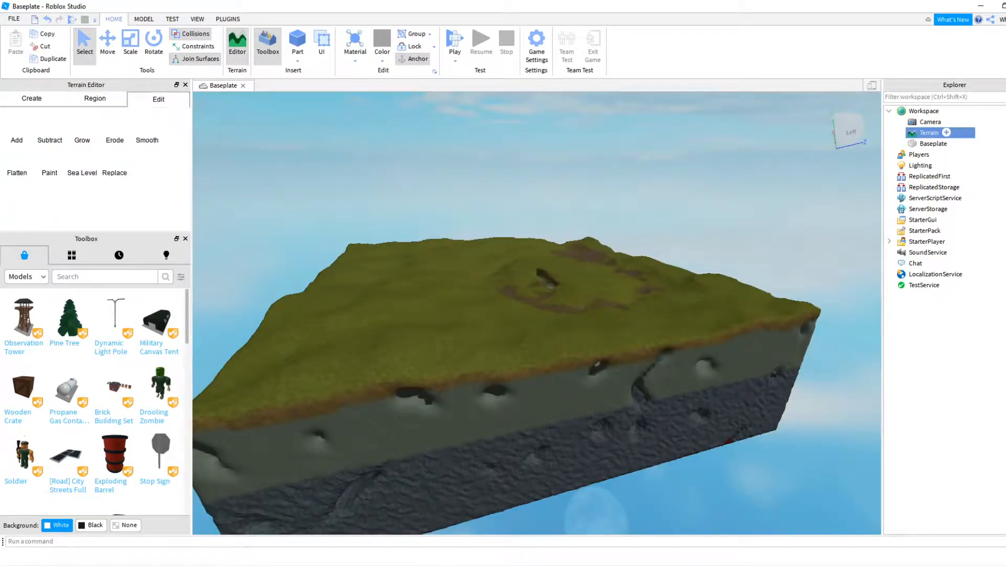
{"action": "left_click", "coordinate": [17, 157]}
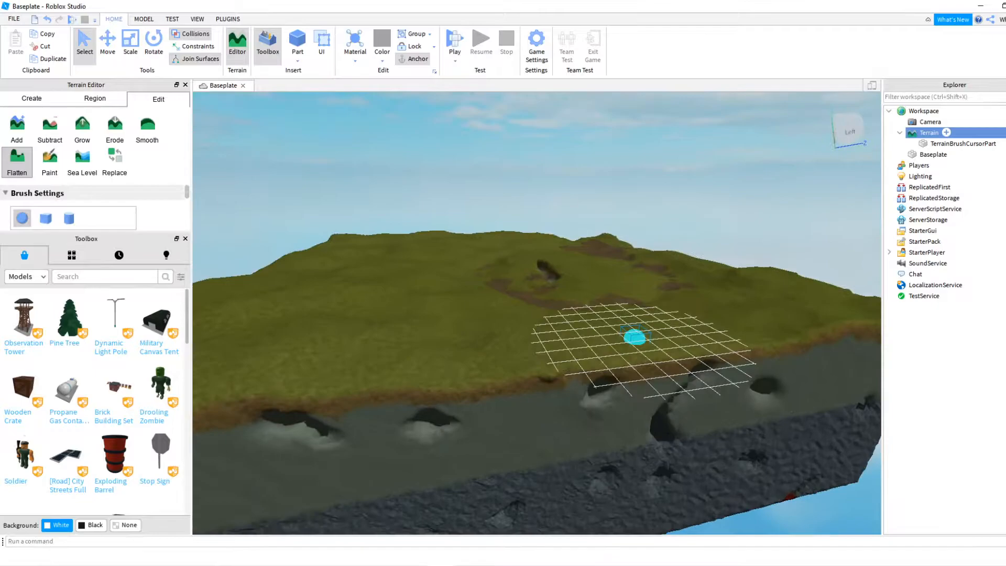
{"action": "left_click", "coordinate": [49, 128]}
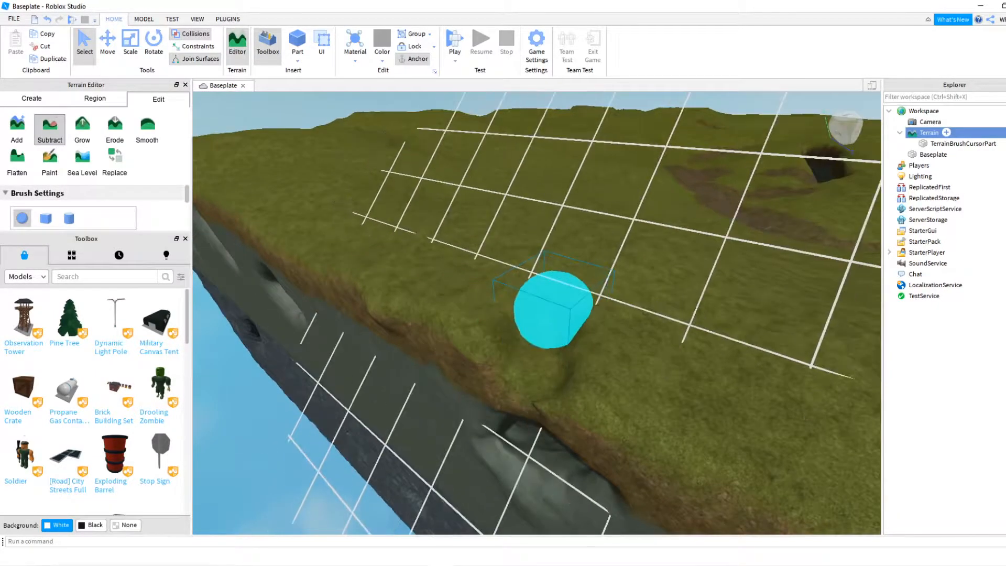
- Run a play test driving the Pagani Zonda R around the carved terrain
{"action": "left_click", "coordinate": [455, 42]}
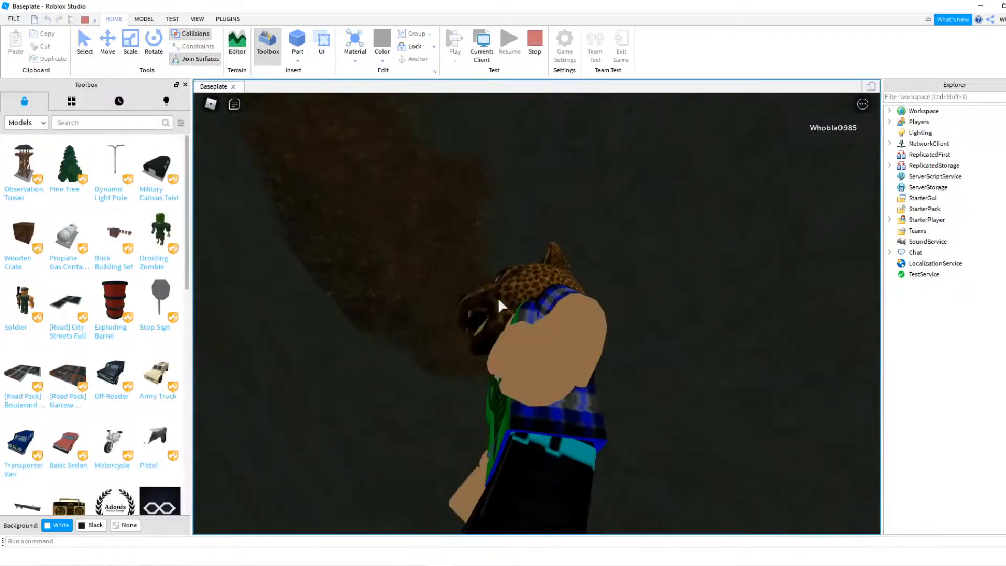
{"action": "left_click", "coordinate": [535, 42]}
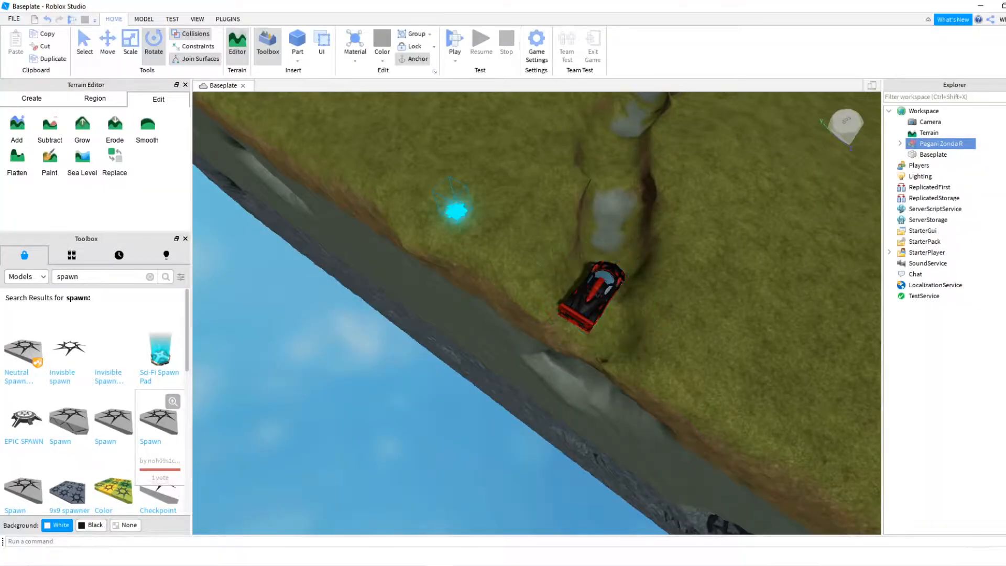
{"action": "left_click", "coordinate": [455, 42]}
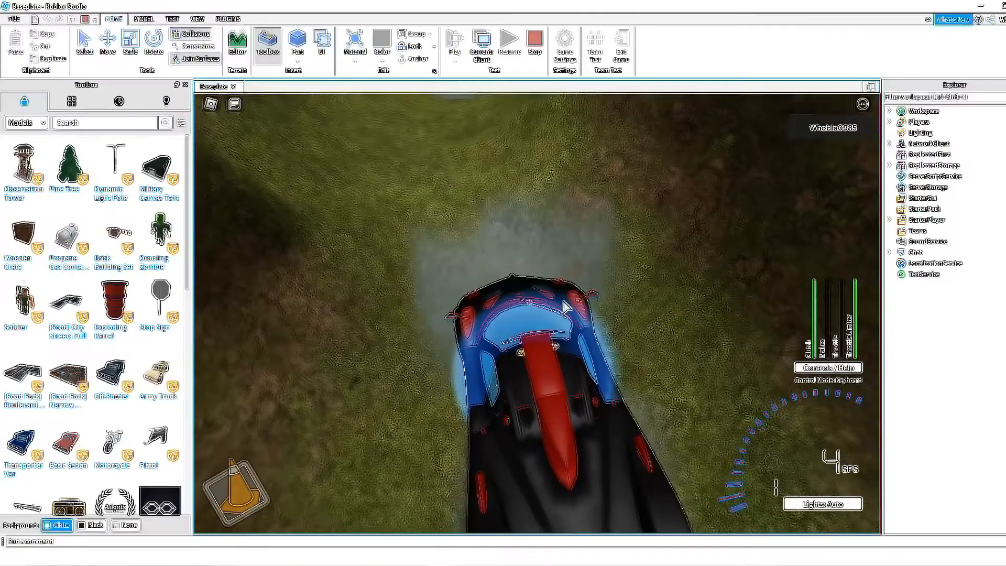
- Stop the test, carve a dip with Subtract and Erode brushes, and start playing again
{"action": "left_click", "coordinate": [534, 42]}
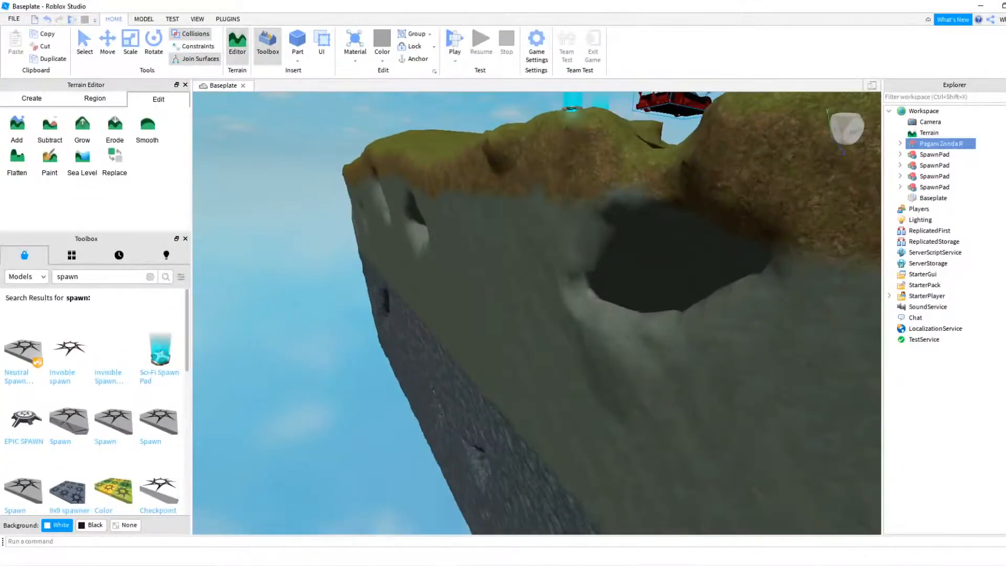
{"action": "left_click", "coordinate": [49, 129]}
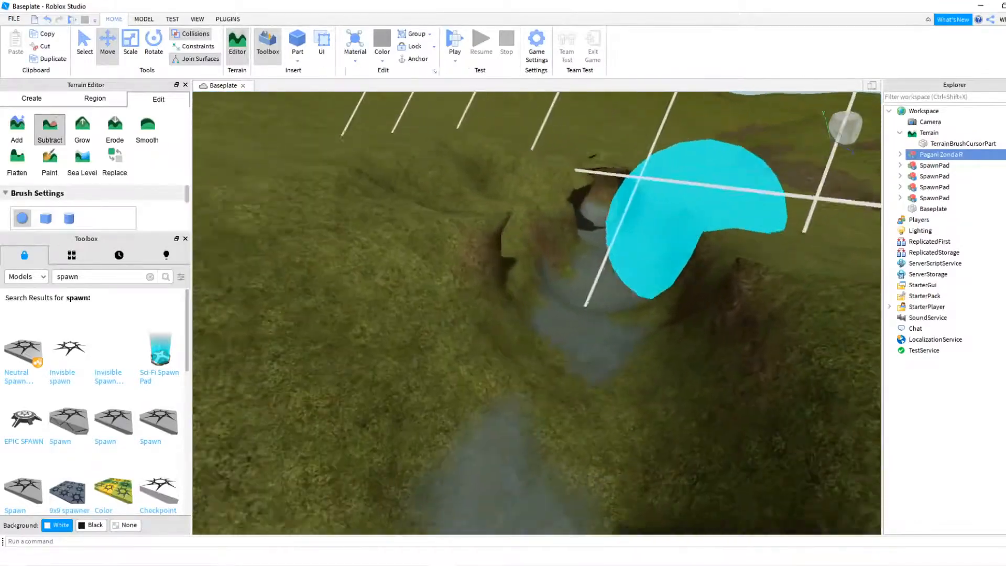
{"action": "left_click", "coordinate": [115, 129]}
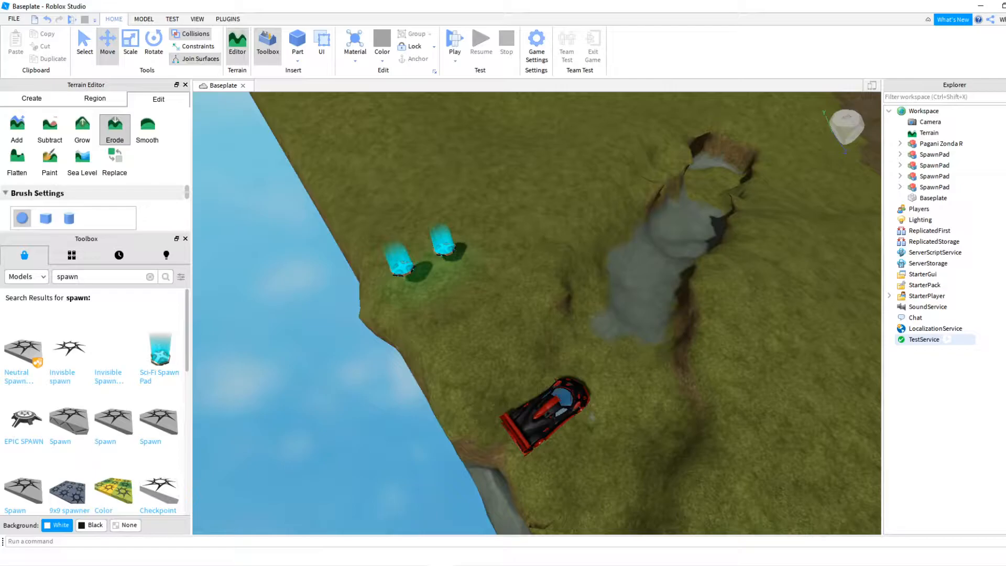
{"action": "left_click", "coordinate": [454, 41]}
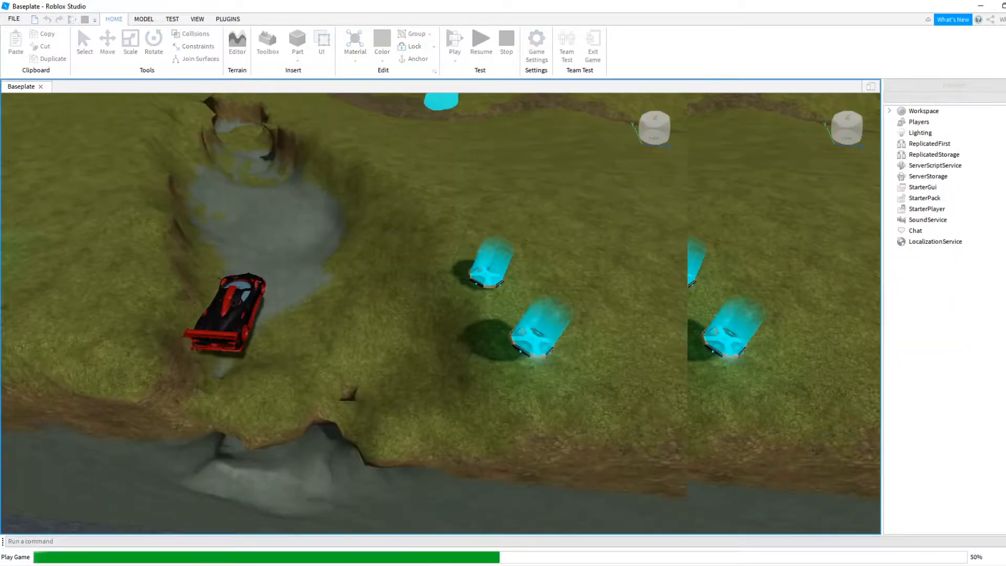
- Play the game seated in the Pagani car, driving with WASD over the grass
{"action": "left_click", "coordinate": [454, 42]}
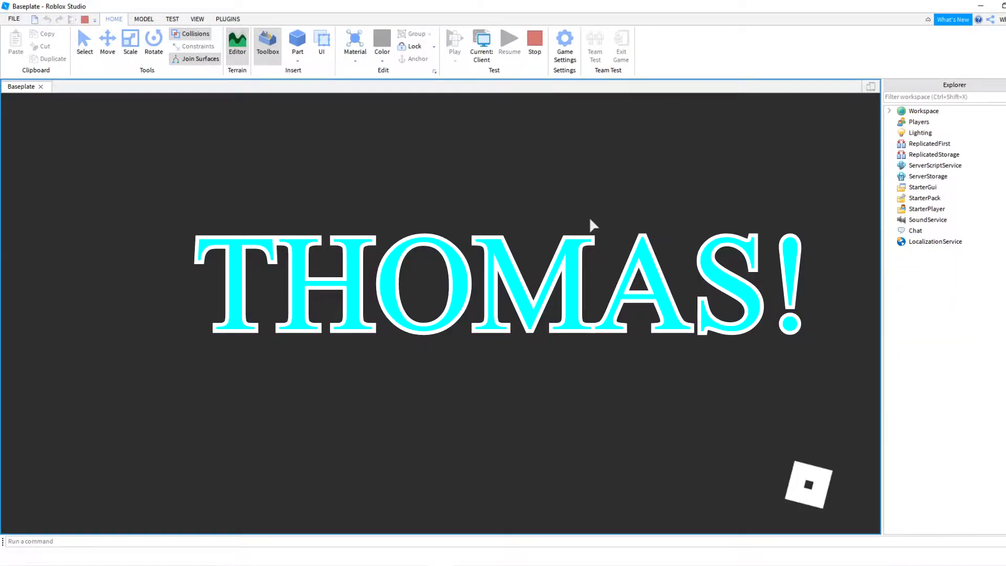
{"action": "left_click", "coordinate": [267, 46]}
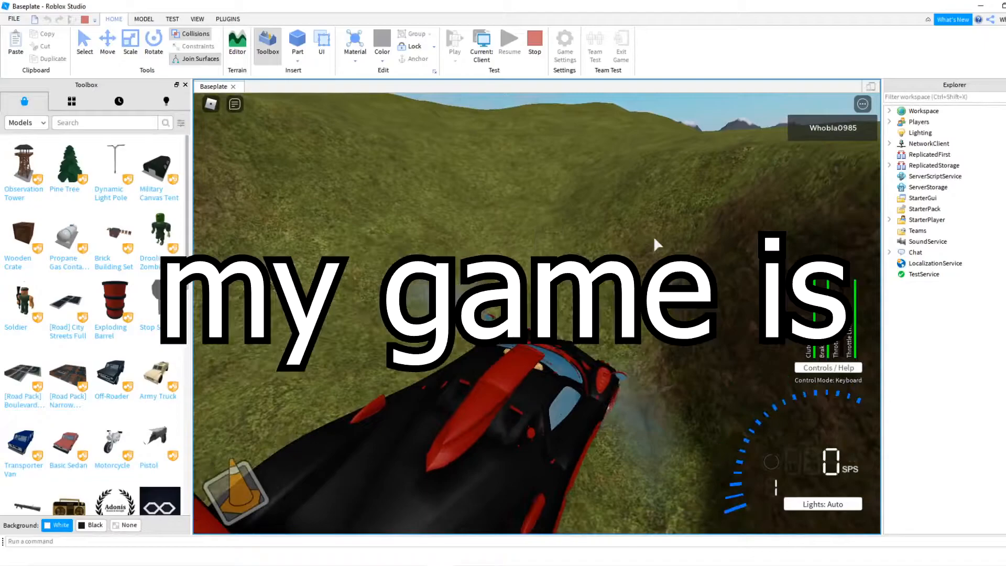
- Insert a car dealership building and a camp fire, positioning the fire in front
{"action": "left_click", "coordinate": [506, 43]}
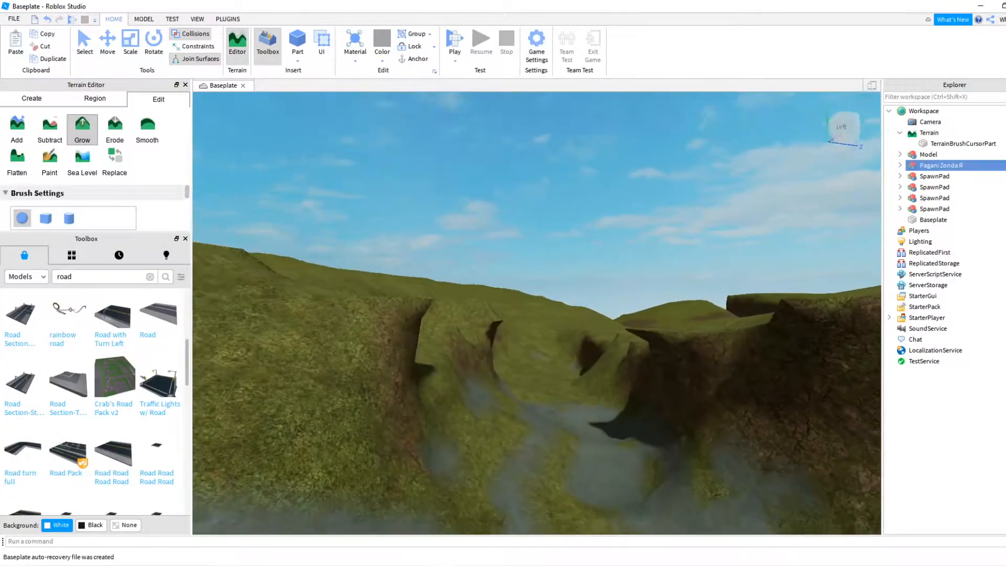
{"action": "left_click", "coordinate": [455, 39]}
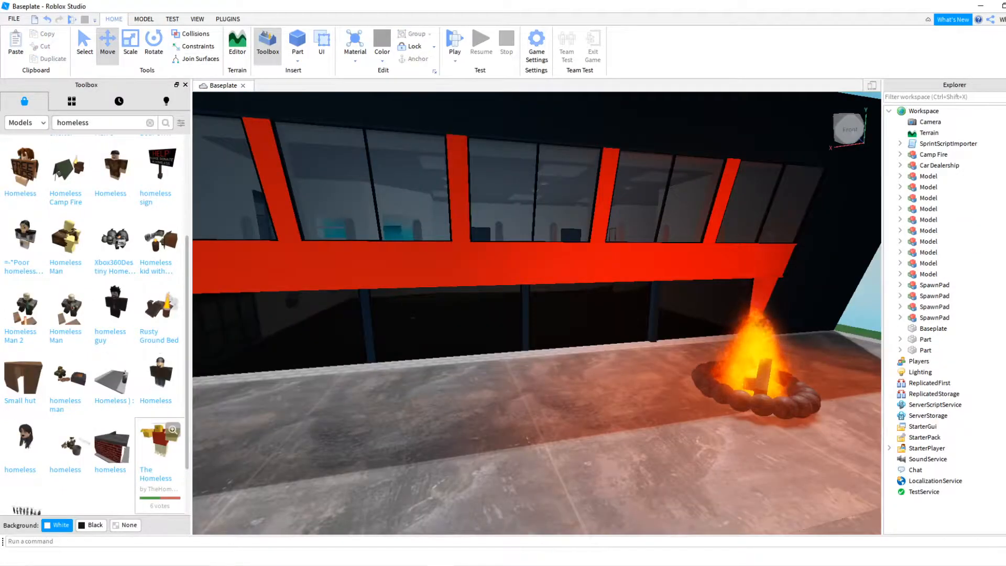
- Place Zombie Spawns, the Ultimate Gear Dispenser and a staircase up to the weapons wall
{"action": "left_click", "coordinate": [454, 40]}
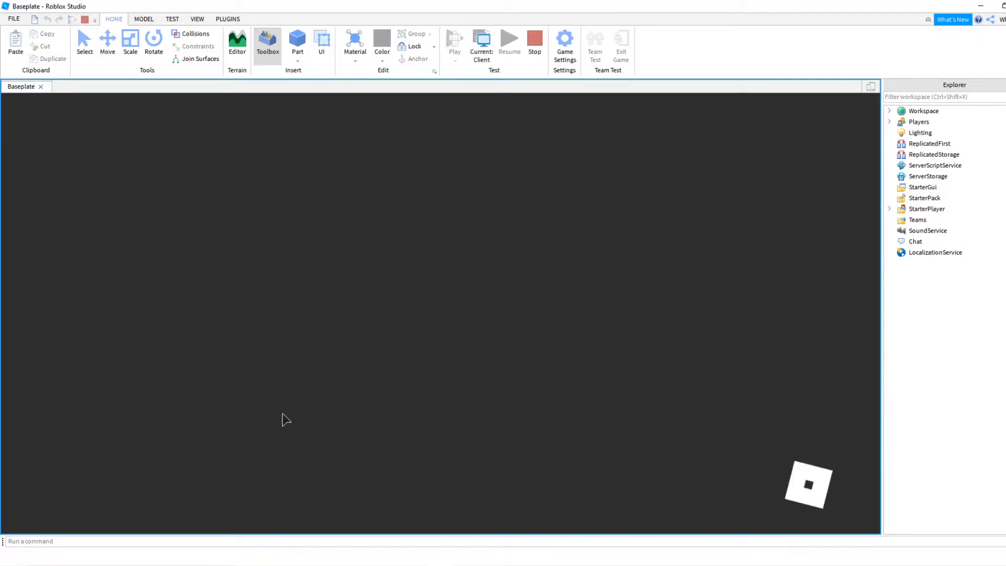
{"action": "left_click", "coordinate": [267, 42]}
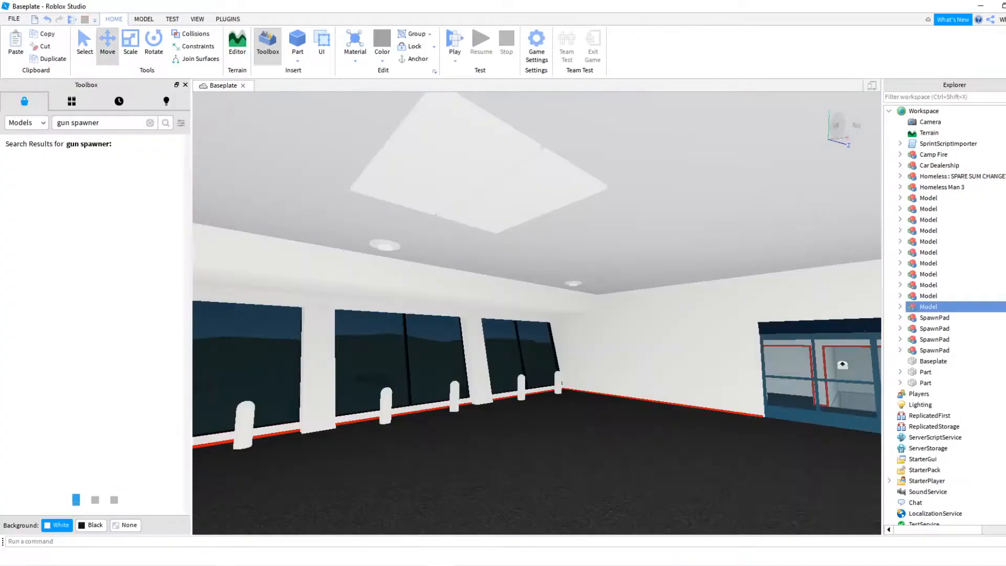
{"action": "left_click", "coordinate": [455, 42]}
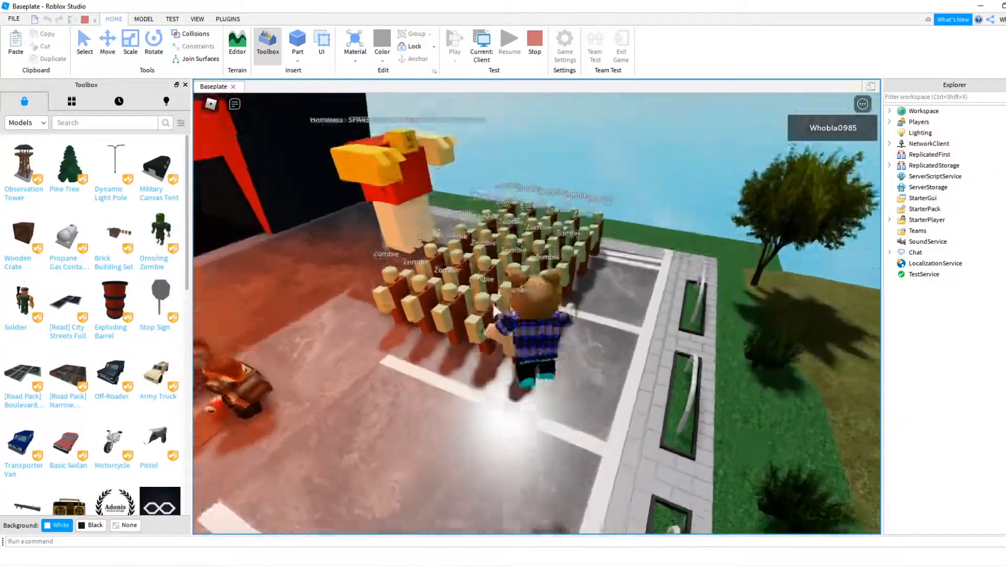
{"action": "left_click", "coordinate": [535, 44]}
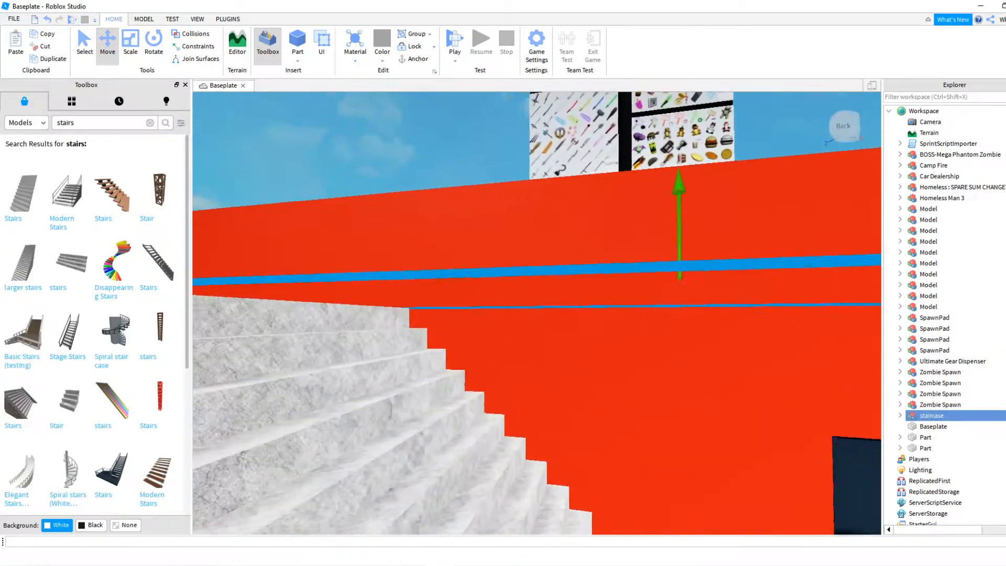
- Move a zombie crowd into the parking lot and the Destructor mech above the dealership
{"action": "left_click", "coordinate": [454, 42]}
{"action": "type", "text": "zombie"}
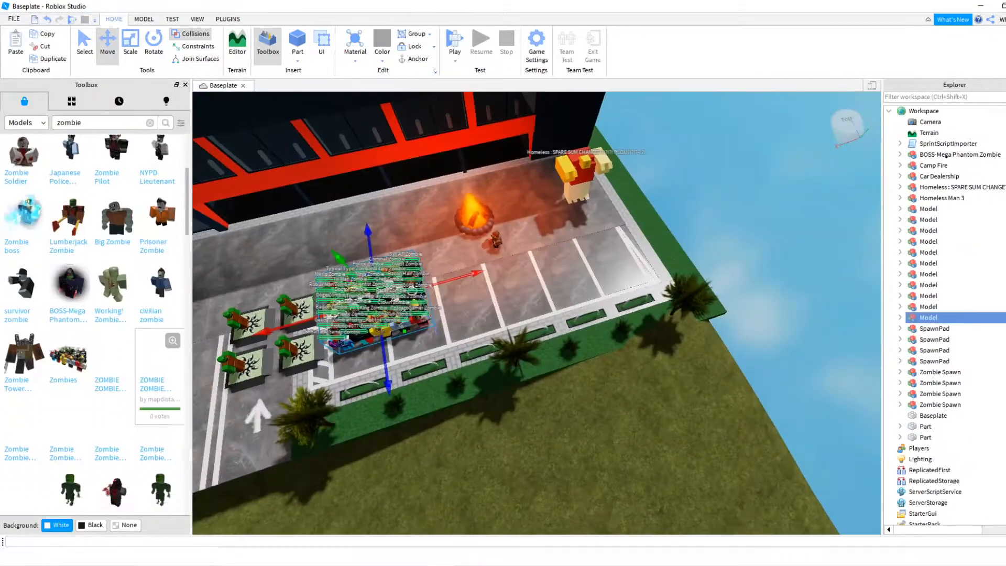
{"action": "left_click", "coordinate": [455, 42]}
{"action": "type", "text": "mech"}
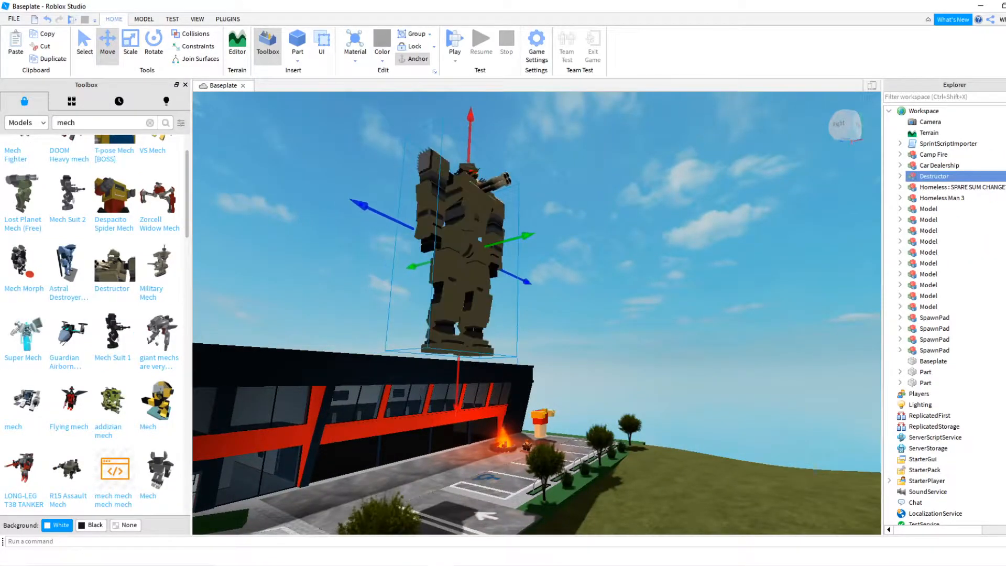
- Start a play test and walk the avatar through the dealership interior with WASD
{"action": "left_click", "coordinate": [454, 42]}
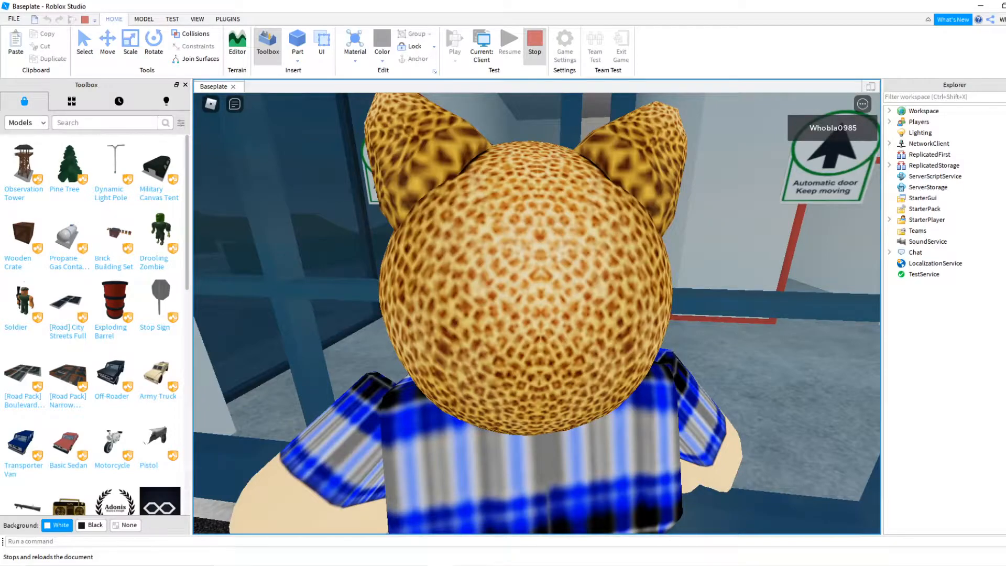
- Stop the Studio playtest so the place can be published and joined online
{"action": "left_click", "coordinate": [534, 43]}
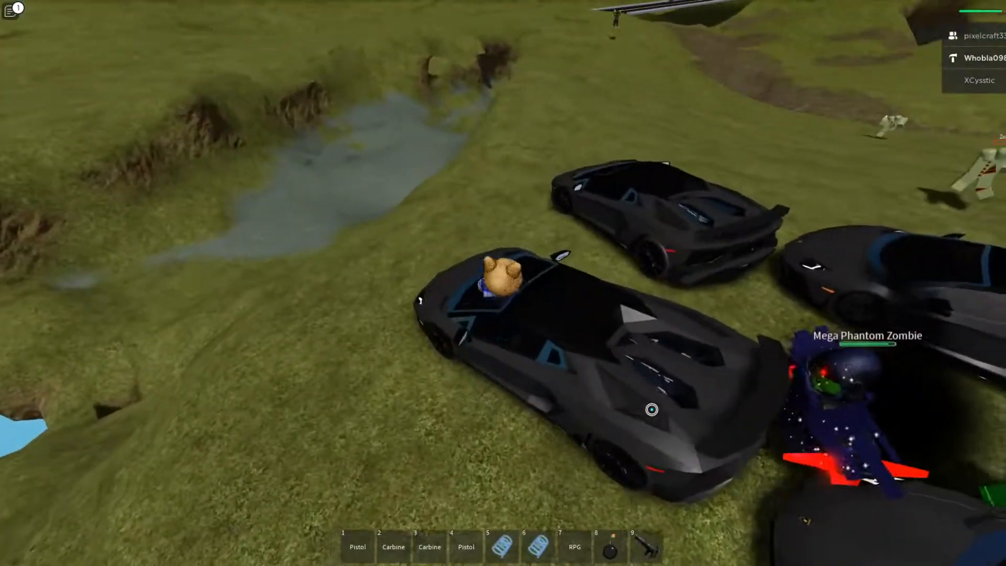
- Equip the shotgun, then bring up the game menu listing the three players
{"action": "key", "text": "f"}
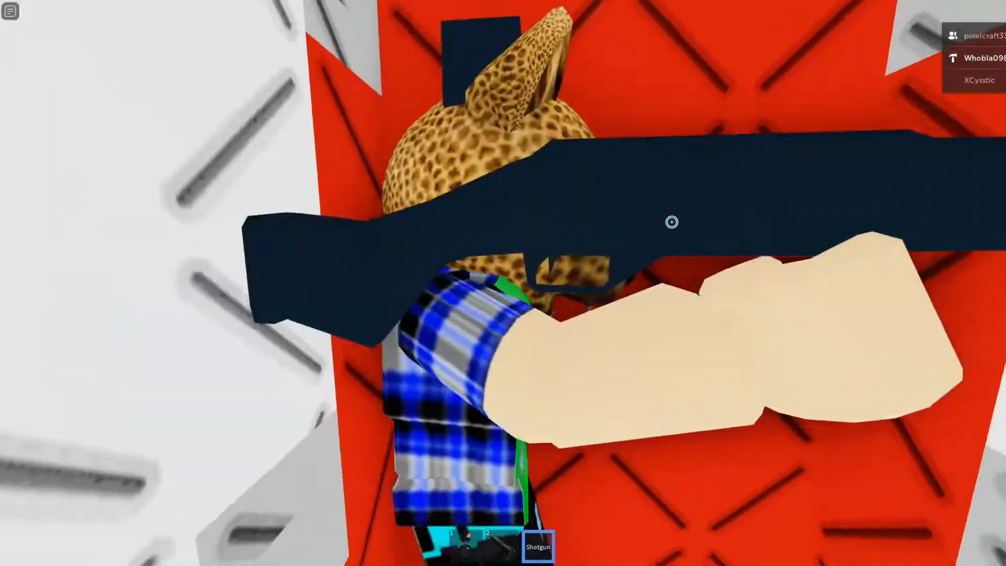
{"action": "key", "text": "Escape"}
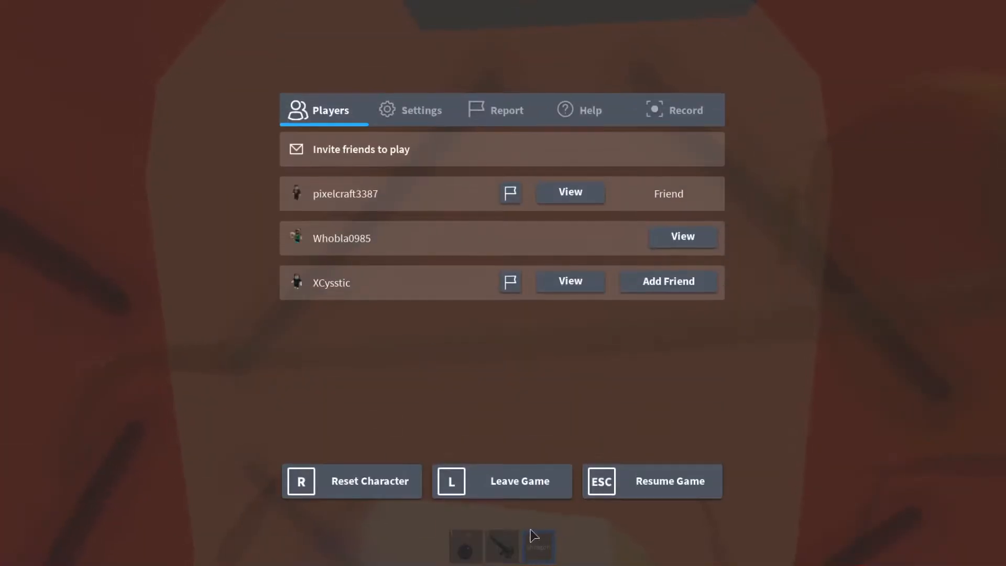
- Resume the game from the menu to drive the white jeep
{"action": "left_click", "coordinate": [502, 482]}
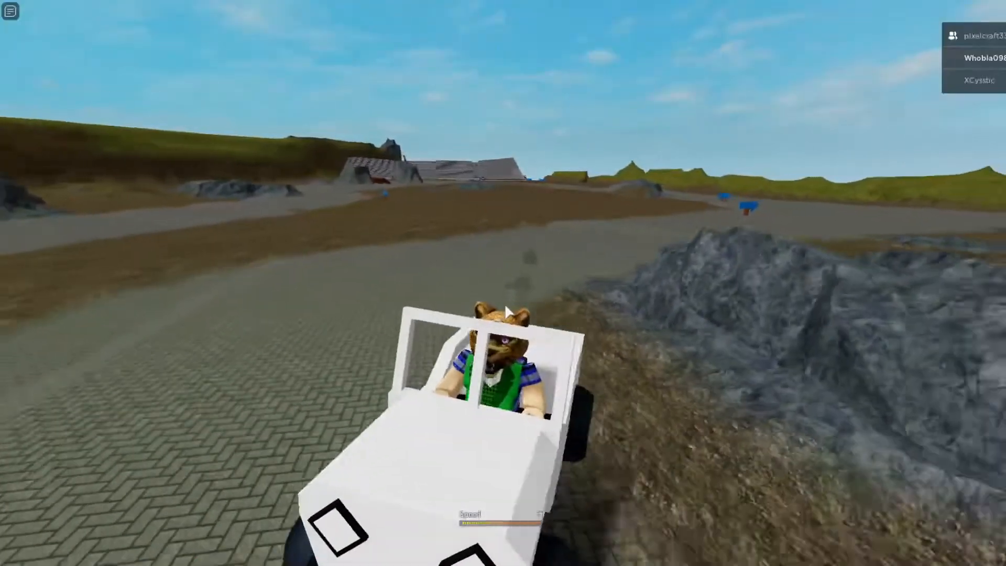
- Drive back to the Start/Finish spawn pads as the race begins
{"action": "key", "text": "Escape"}
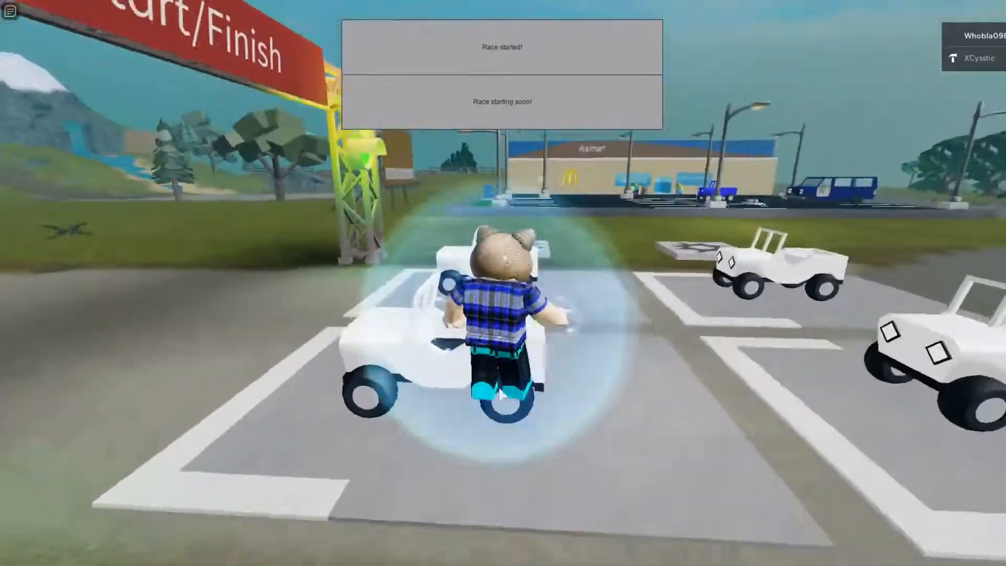
- Walk around the blue van by the spawn pads with the rifle equipped
{"action": "key", "text": "w"}
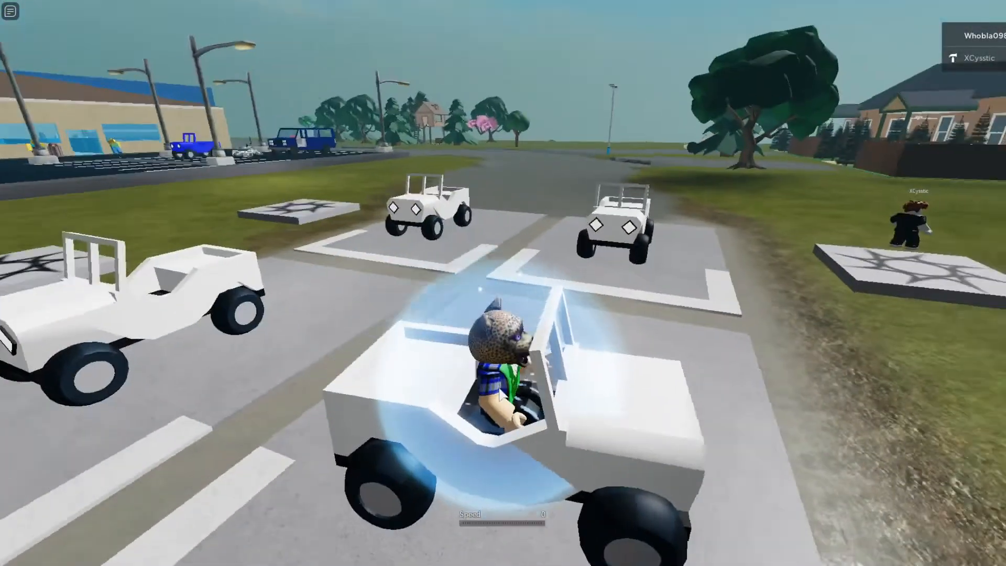
{"action": "key", "text": "w"}
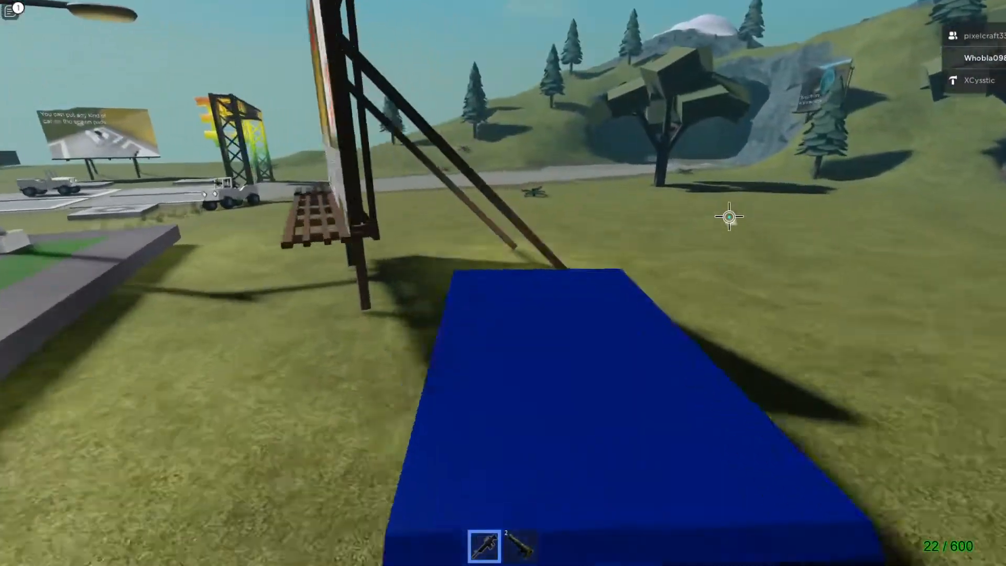
{"action": "mouse_move", "coordinate": [503, 283]}
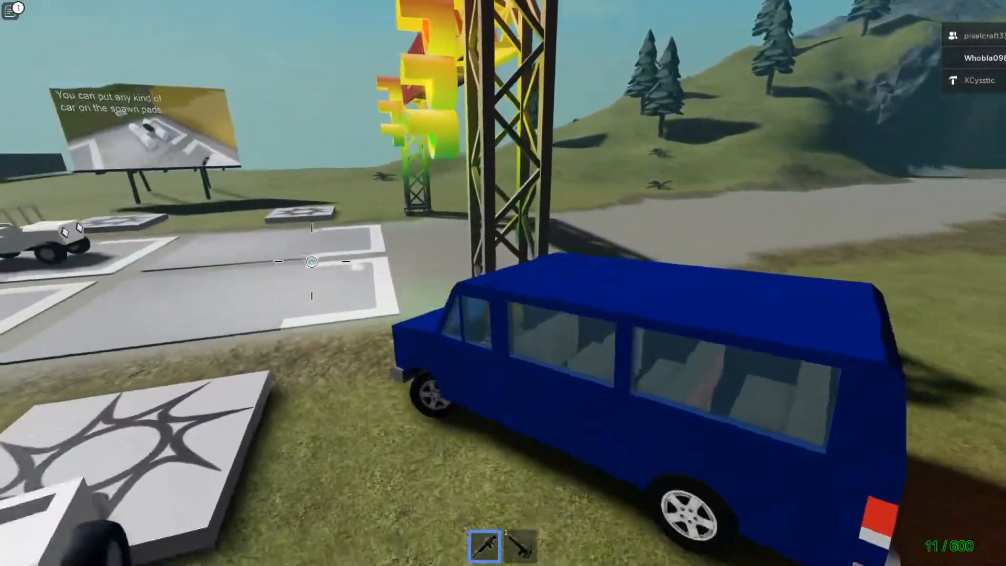
{"action": "mouse_move", "coordinate": [503, 264]}
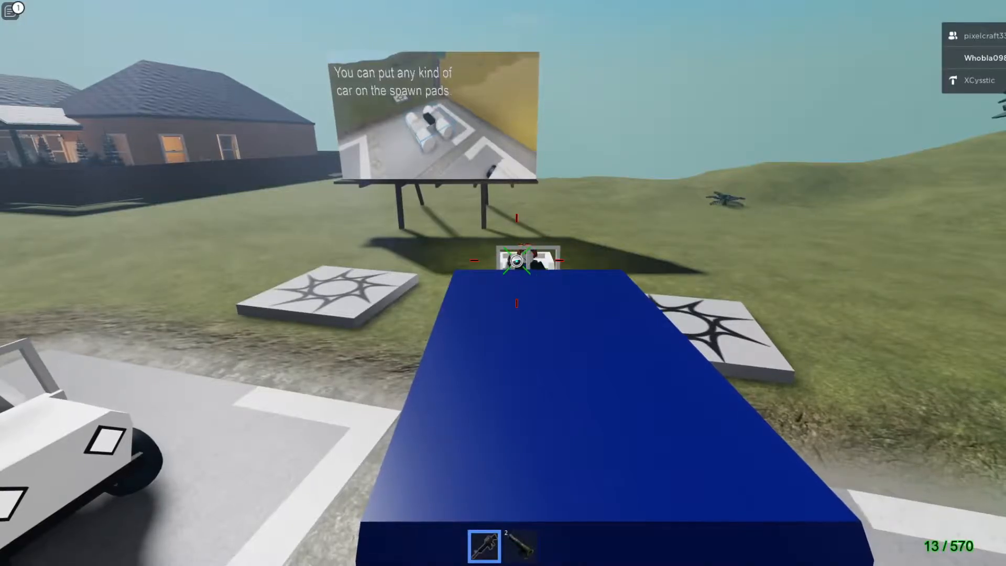